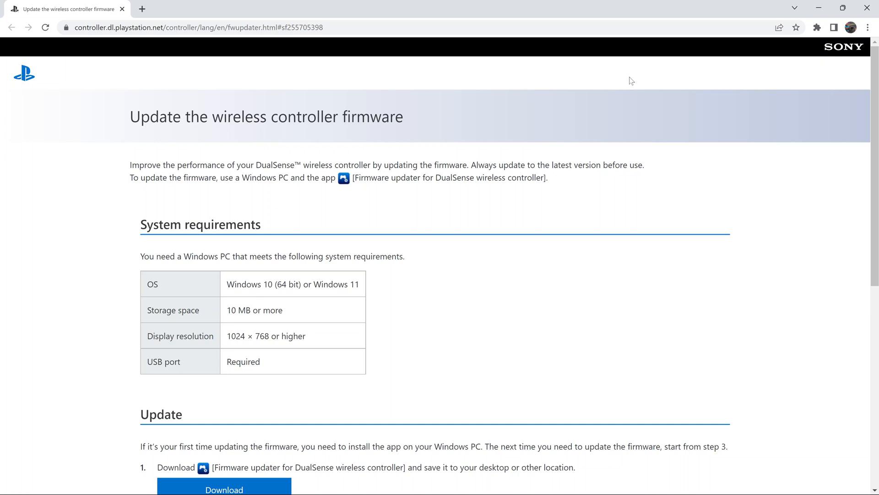
mouse_move(300, 151)
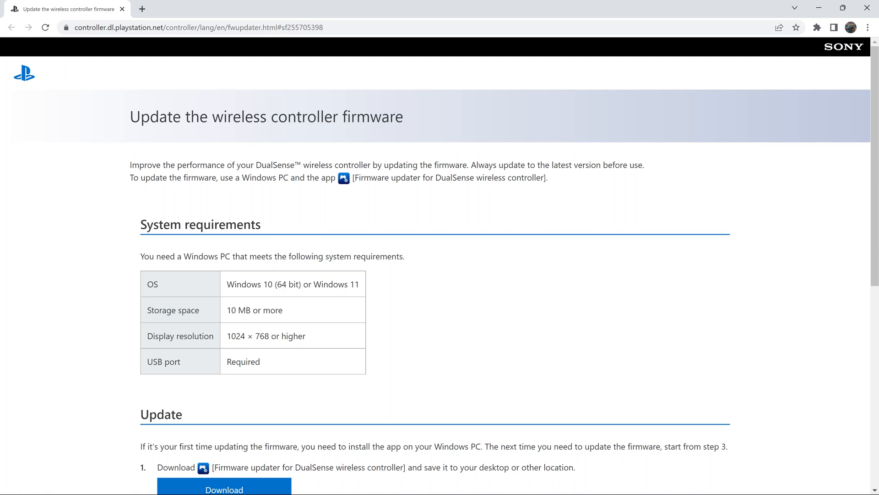
- Download FWupdaterInstaller.exe into Downloads and bring up its download-bar options
scroll(down, 3)
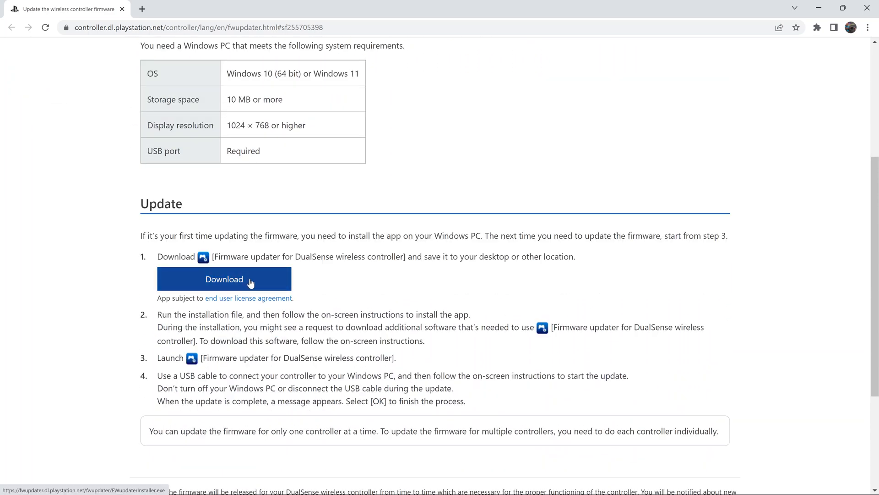
mouse_move(412, 309)
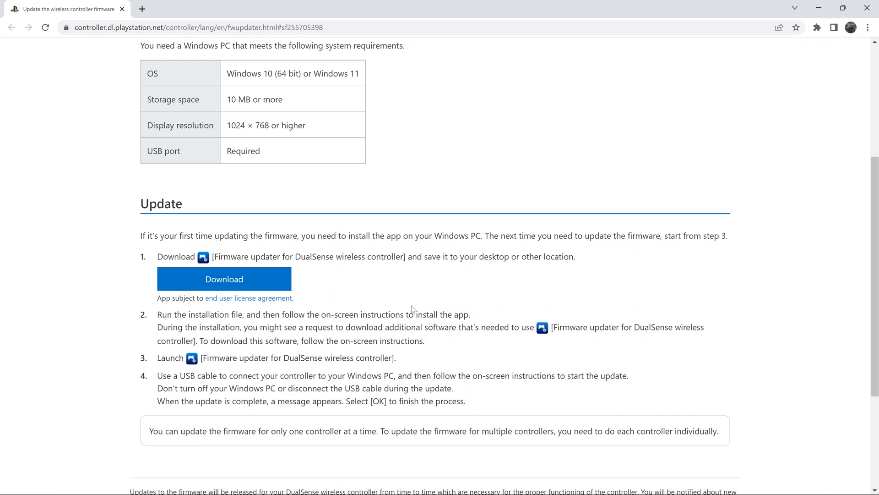
scroll(up, 3)
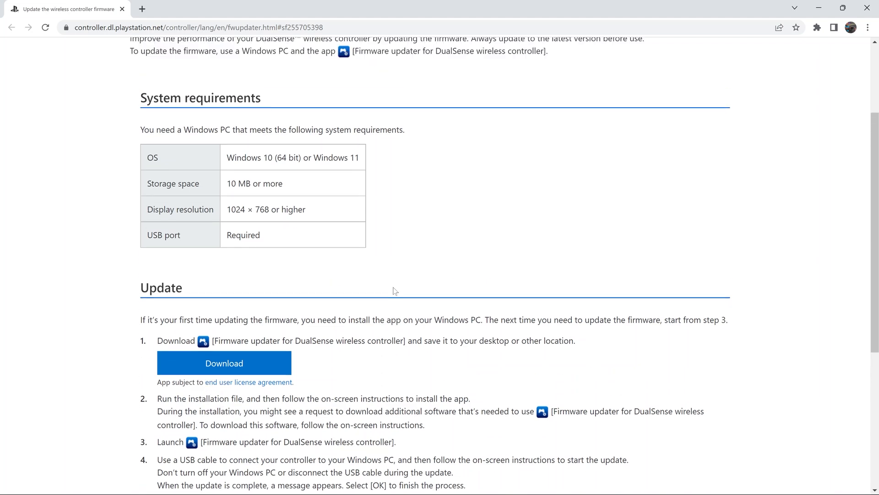
scroll(up, 3)
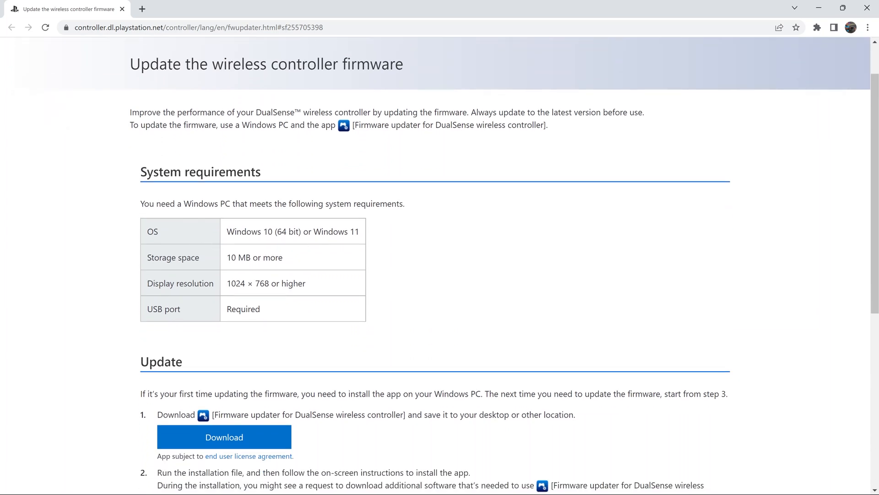
mouse_move(267, 252)
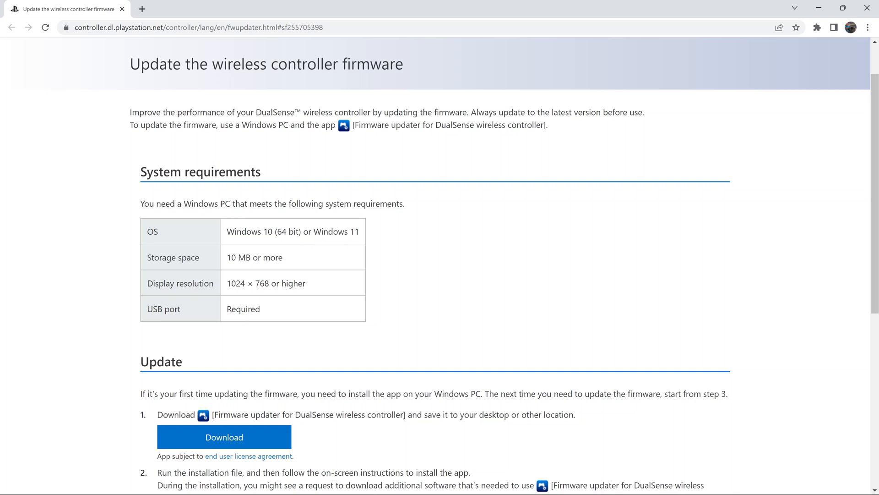
mouse_move(215, 315)
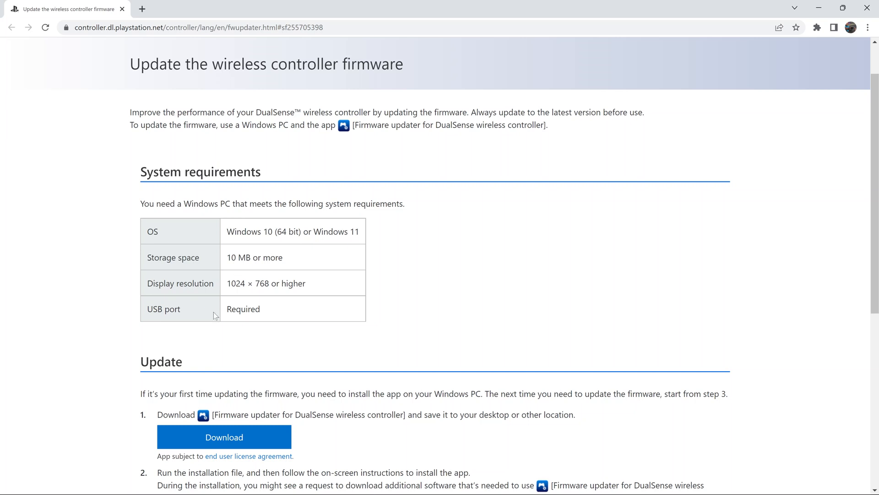
mouse_move(407, 319)
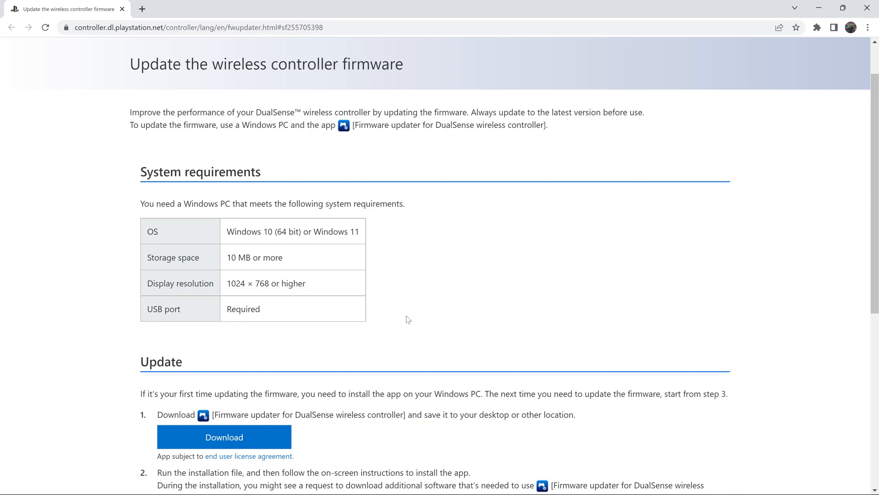
mouse_move(140, 331)
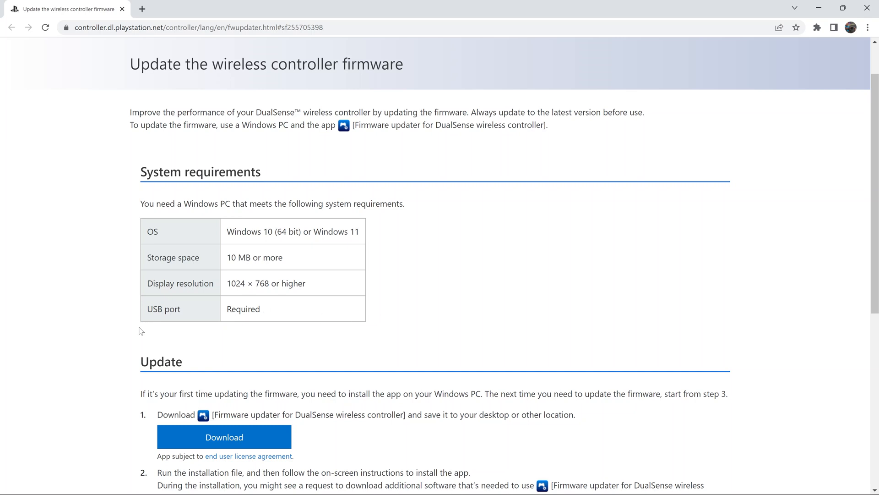
mouse_move(362, 346)
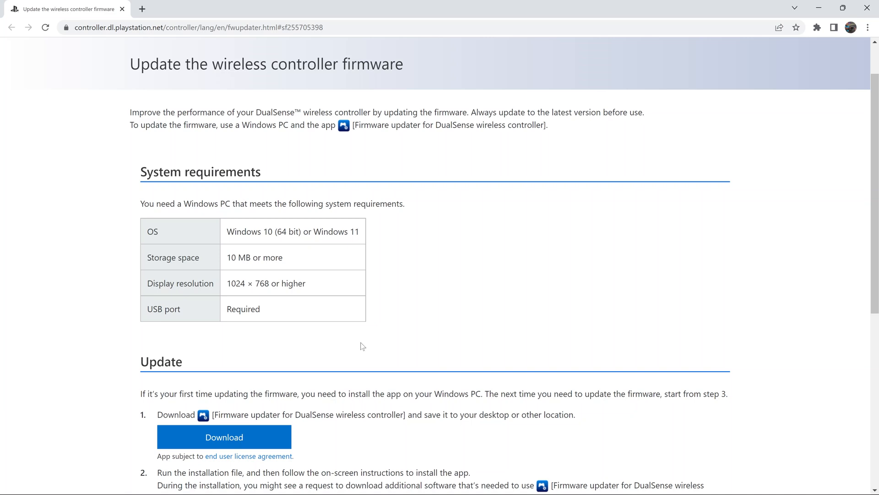
scroll(down, 3)
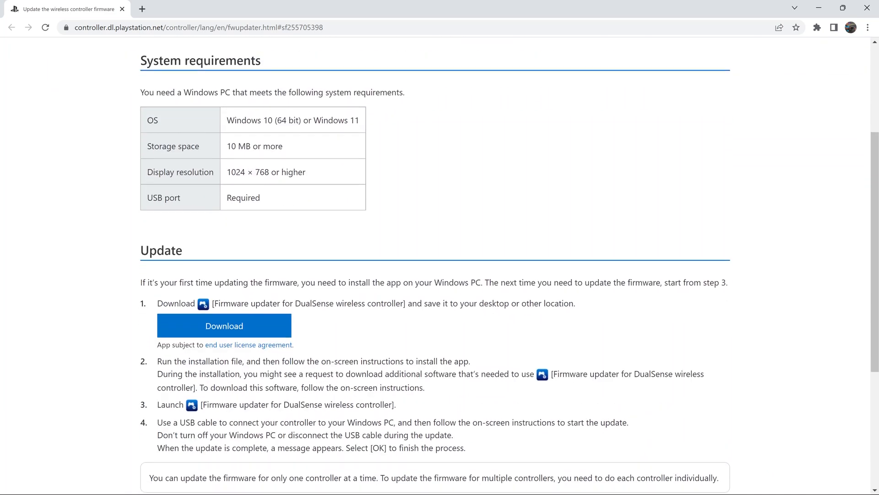
scroll(down, 3)
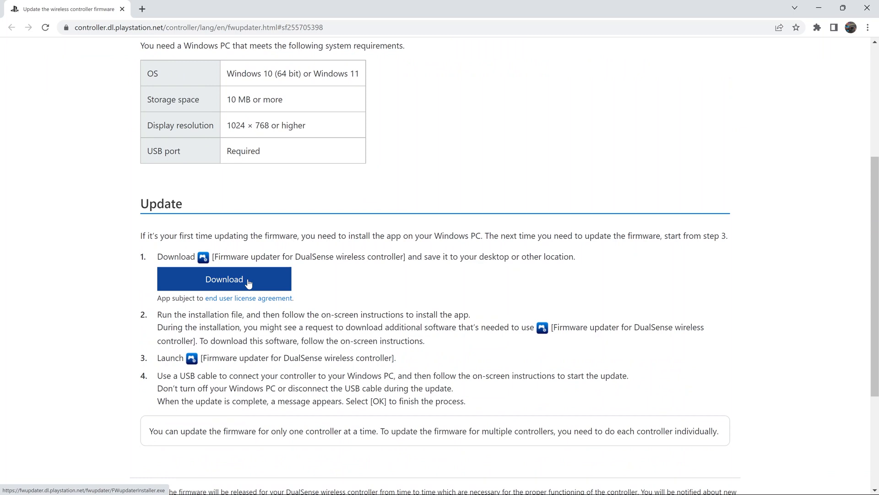
click(224, 279)
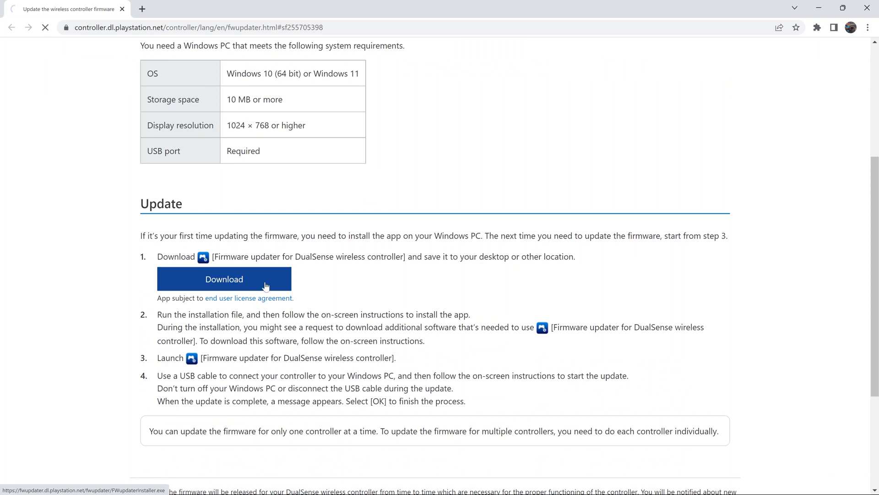
click(224, 279)
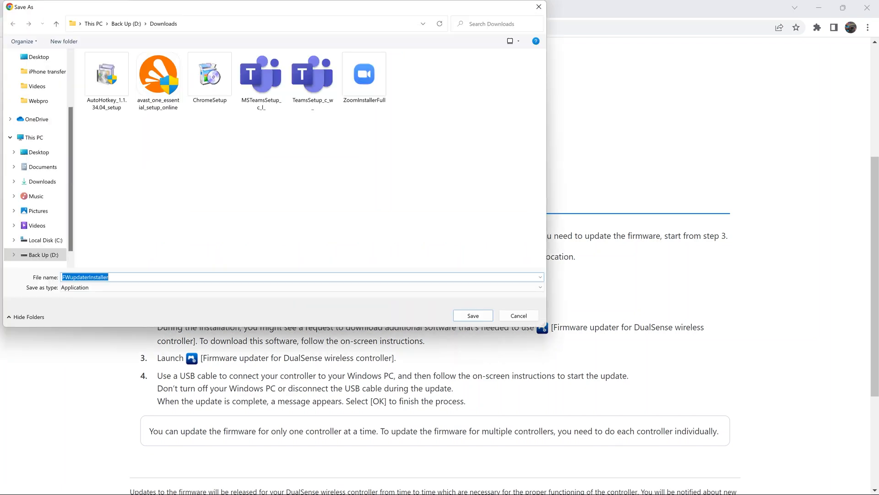
mouse_move(472, 315)
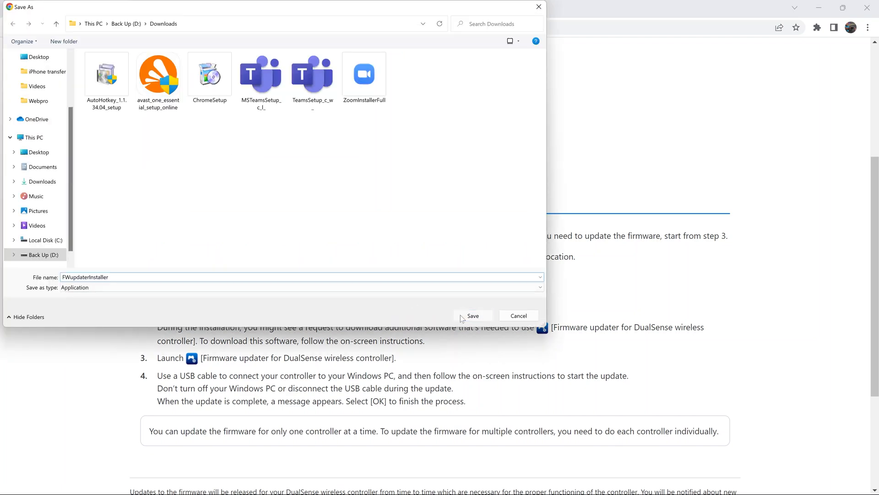
click(472, 315)
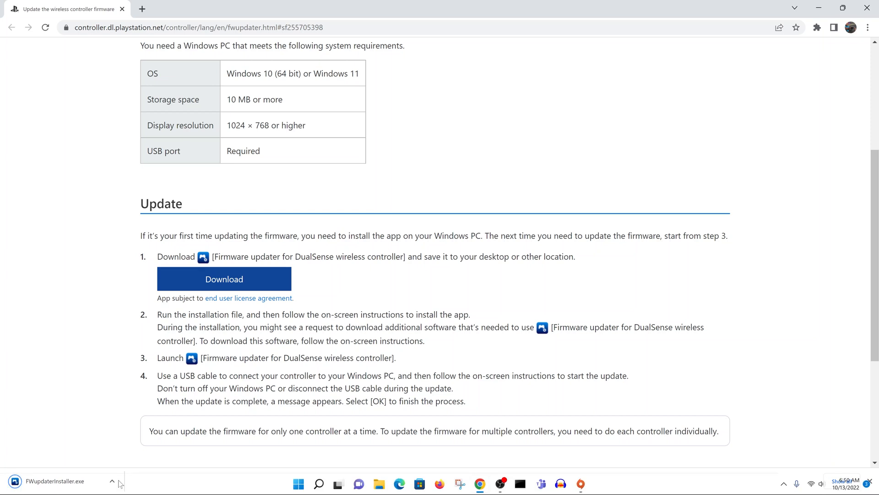
click(114, 482)
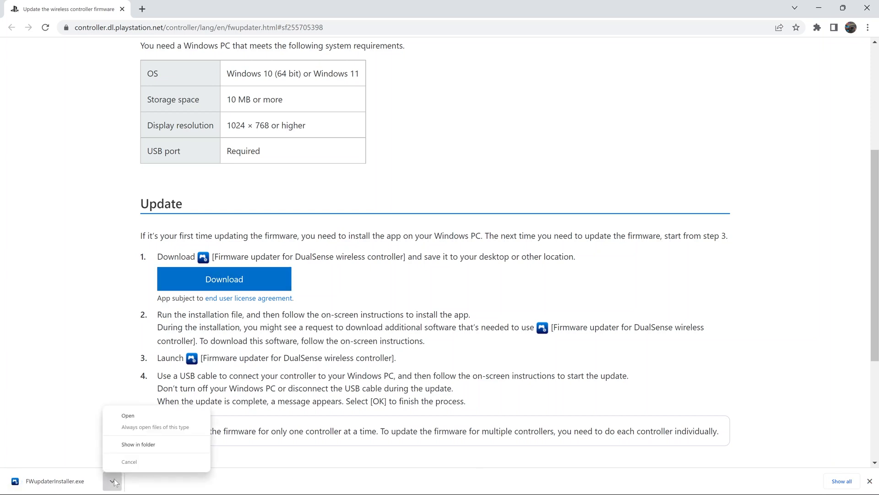
mouse_move(137, 444)
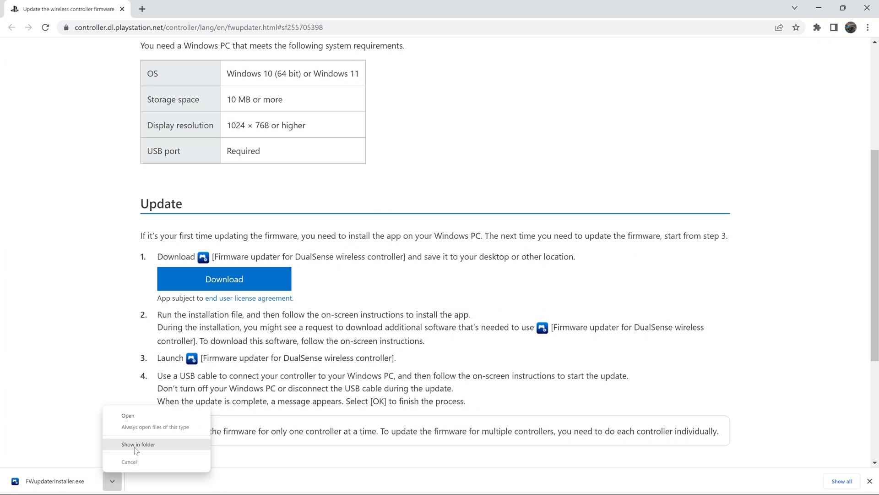
- Show FWupdaterInstaller in the Downloads folder and run it
click(138, 444)
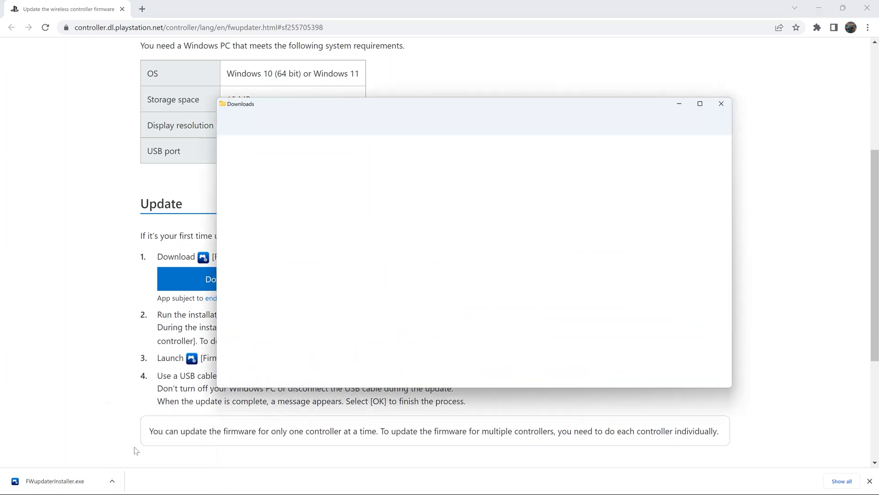
click(327, 192)
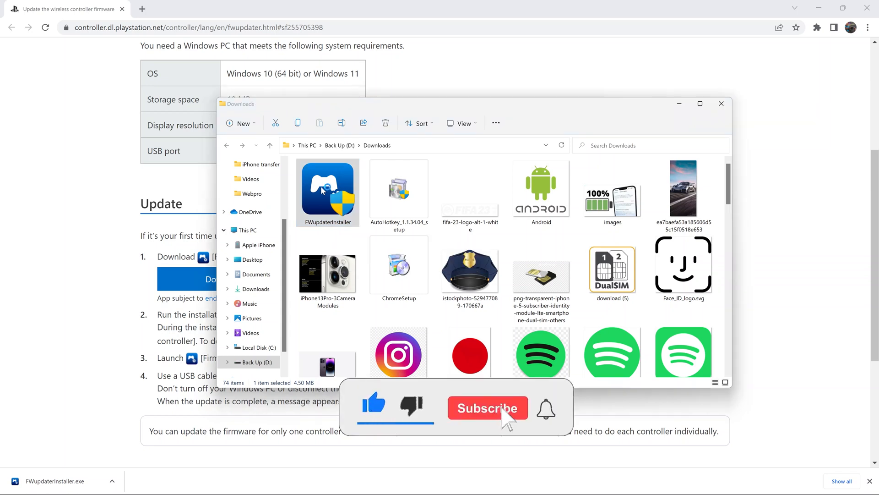
double_click(327, 191)
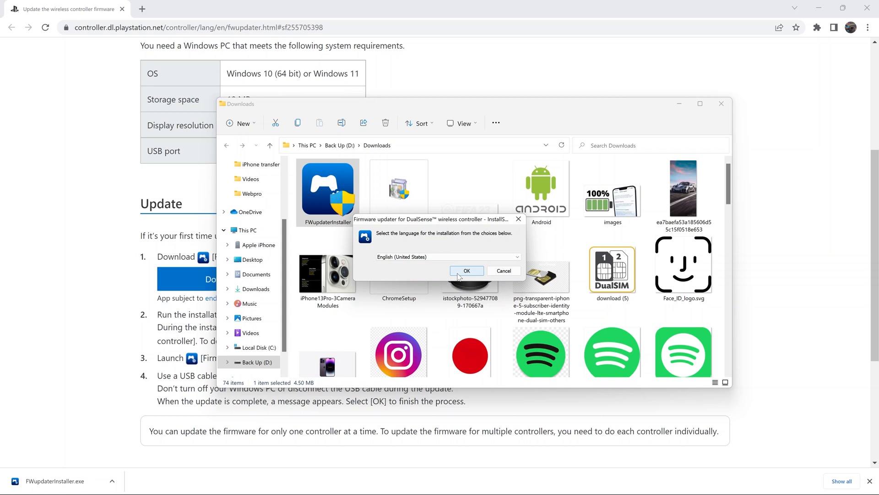
- Install the updater in English, accepting the license and default install folder, then finish
click(466, 271)
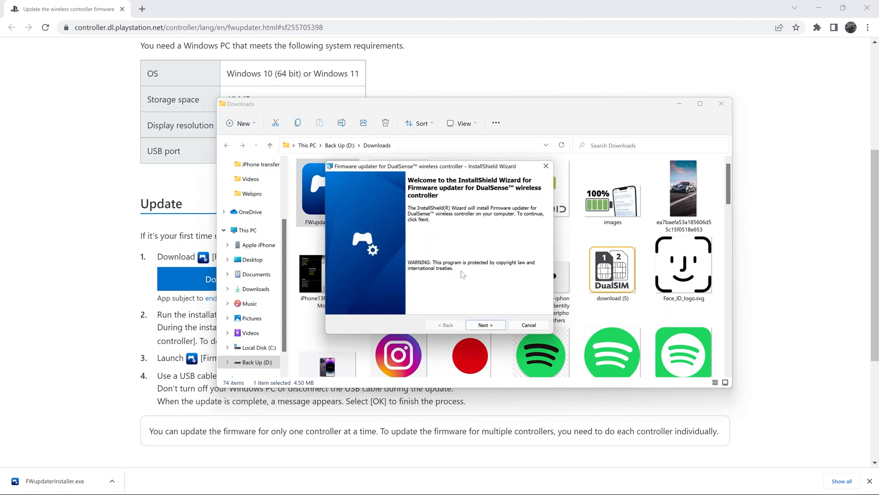
mouse_move(485, 283)
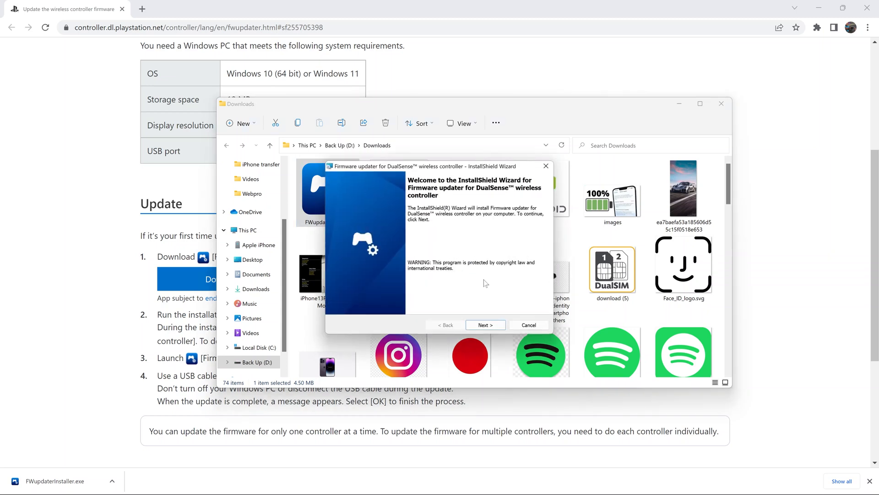
click(485, 325)
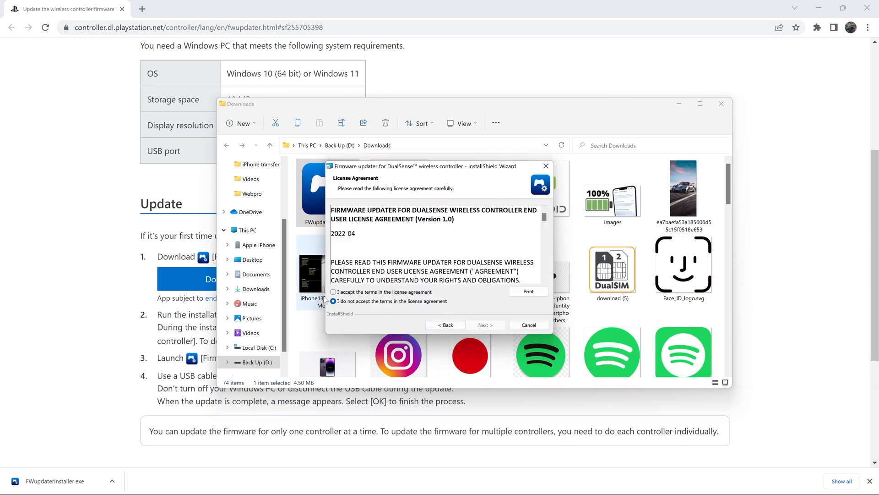
click(332, 292)
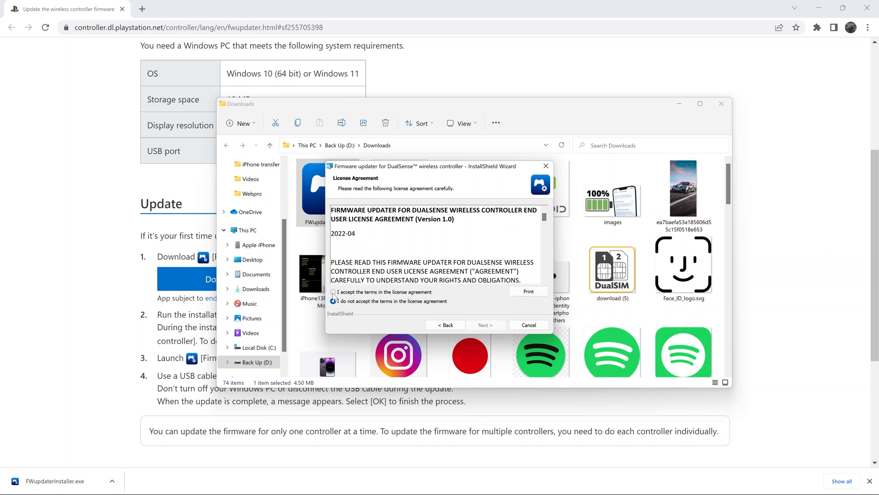
click(334, 291)
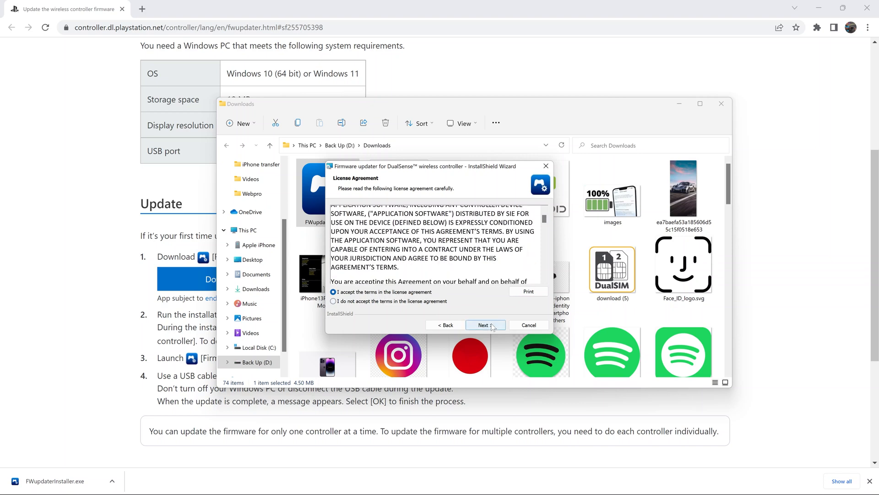
click(484, 325)
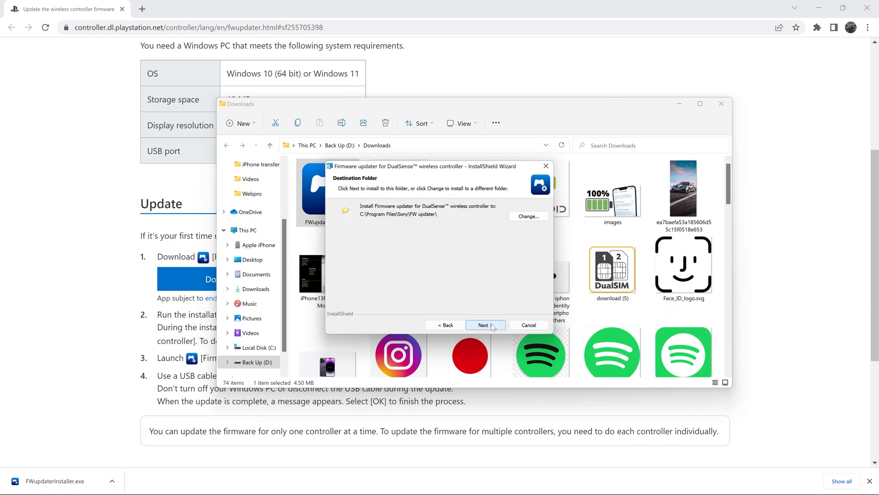
click(485, 325)
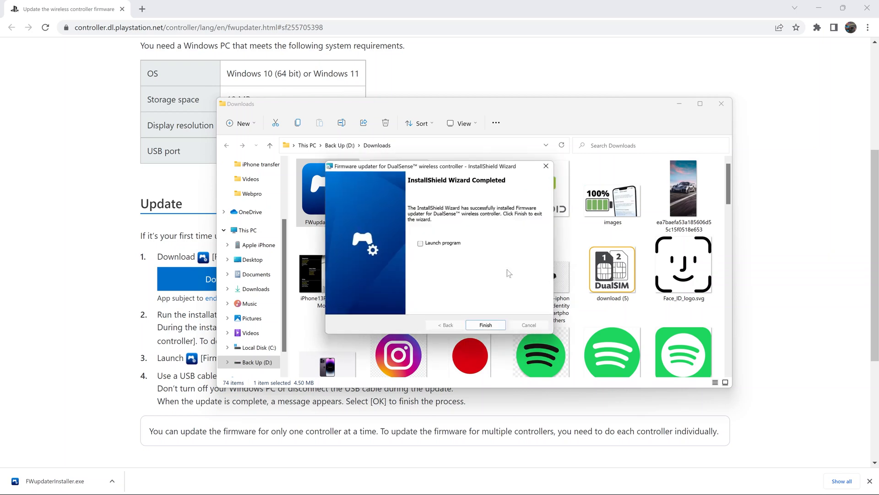
mouse_move(485, 325)
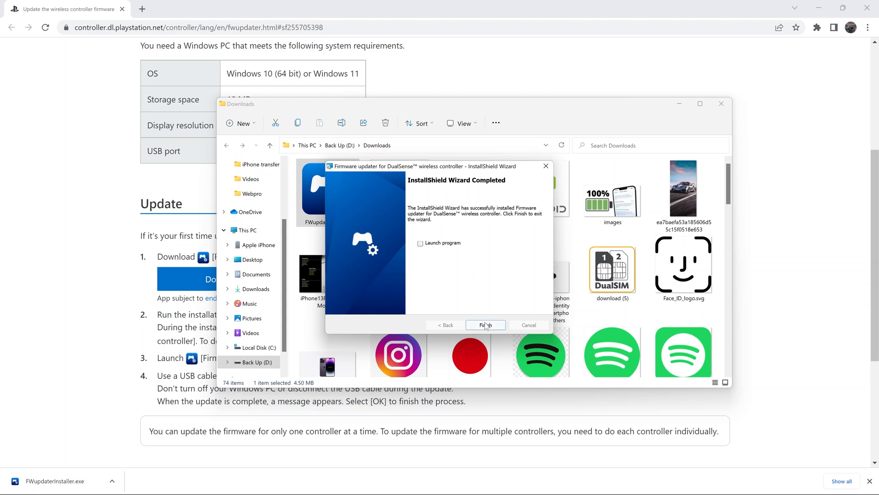
click(485, 324)
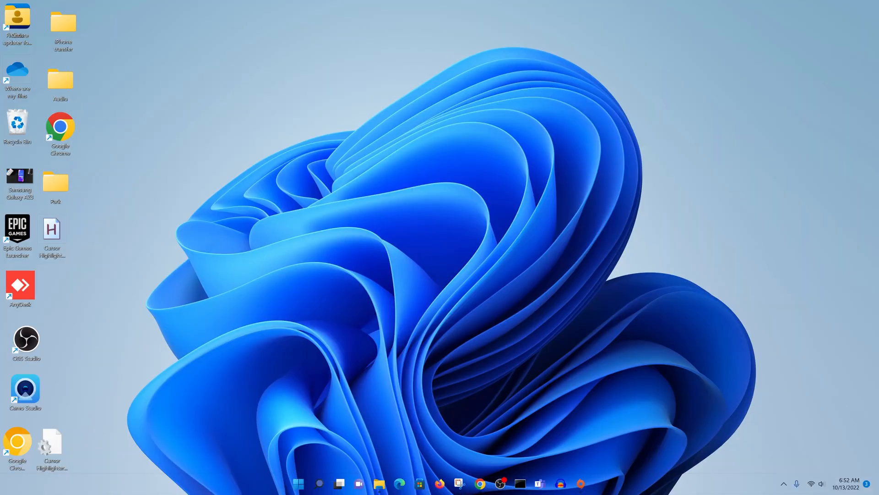
- Search Start for 'firmware' and pin the DualSense firmware updater to the taskbar
click(298, 483)
text(firmwa)
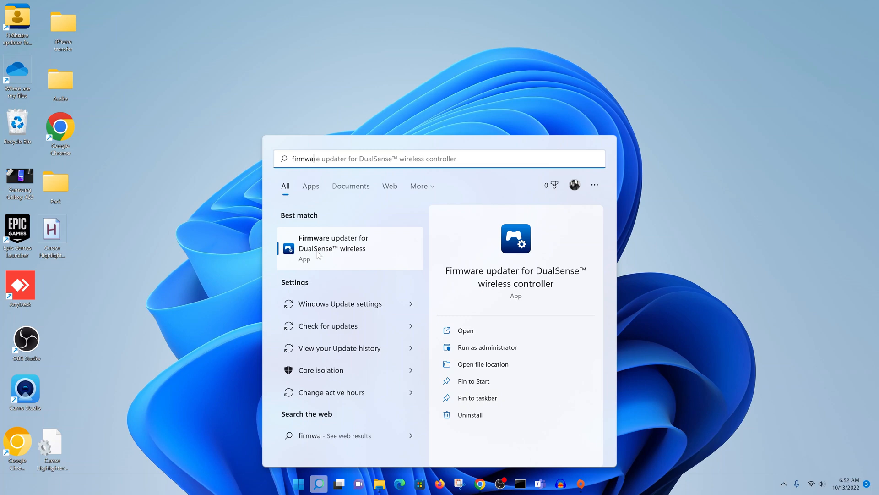
mouse_move(374, 252)
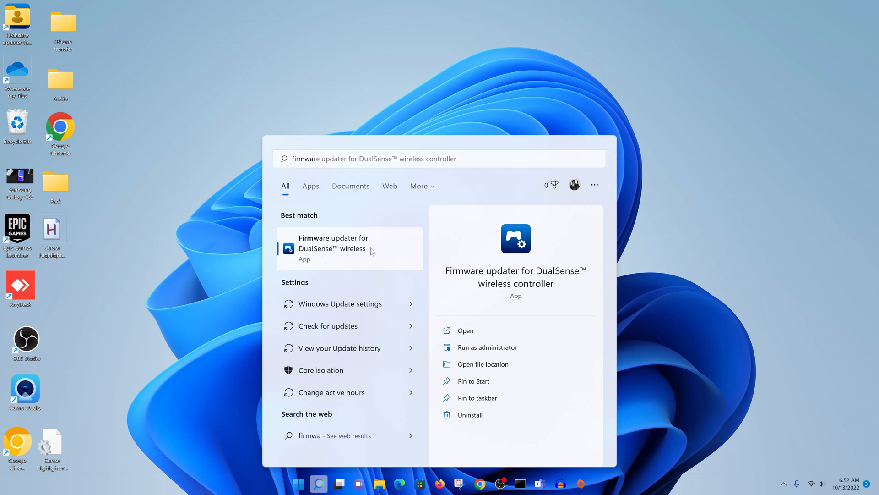
right_click(332, 248)
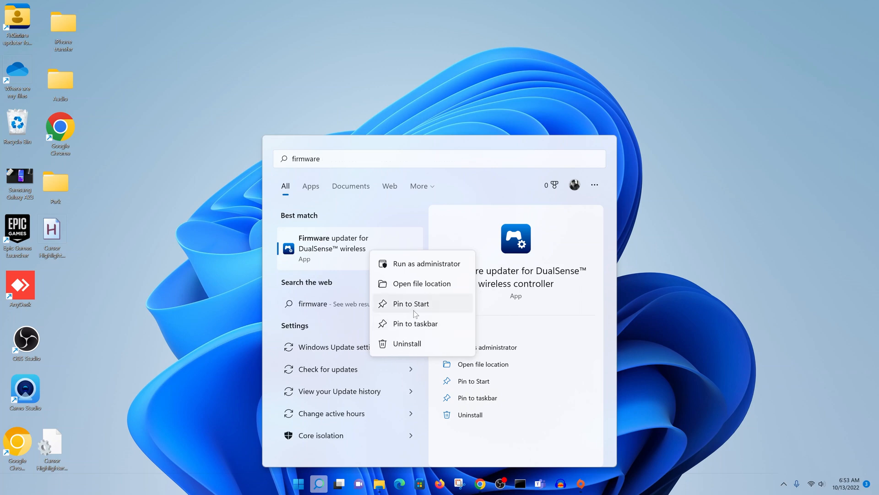
mouse_move(427, 309)
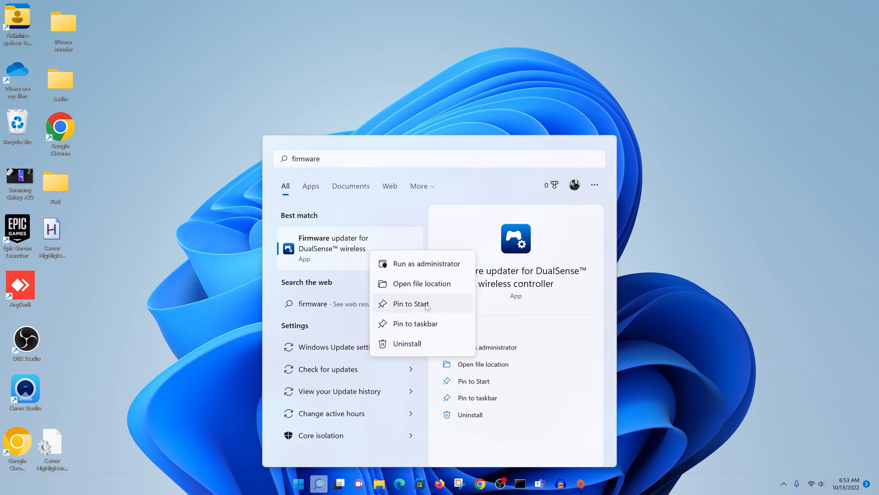
click(415, 322)
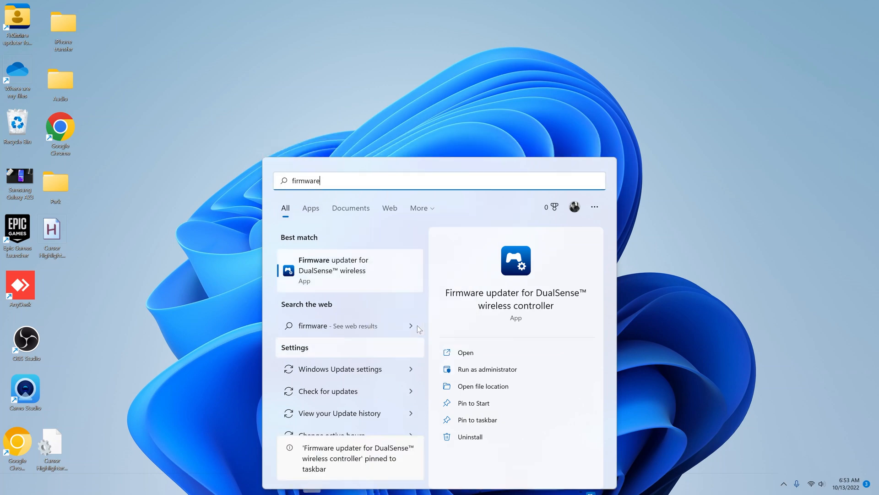
mouse_move(756, 64)
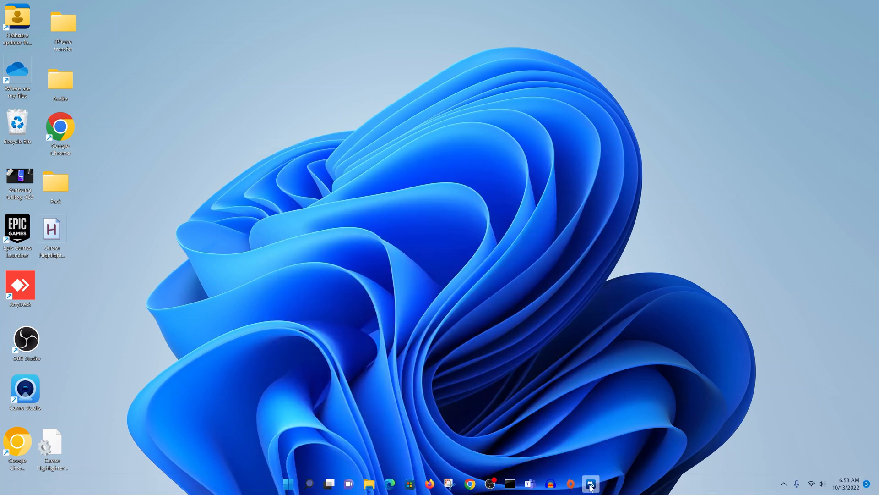
mouse_move(590, 484)
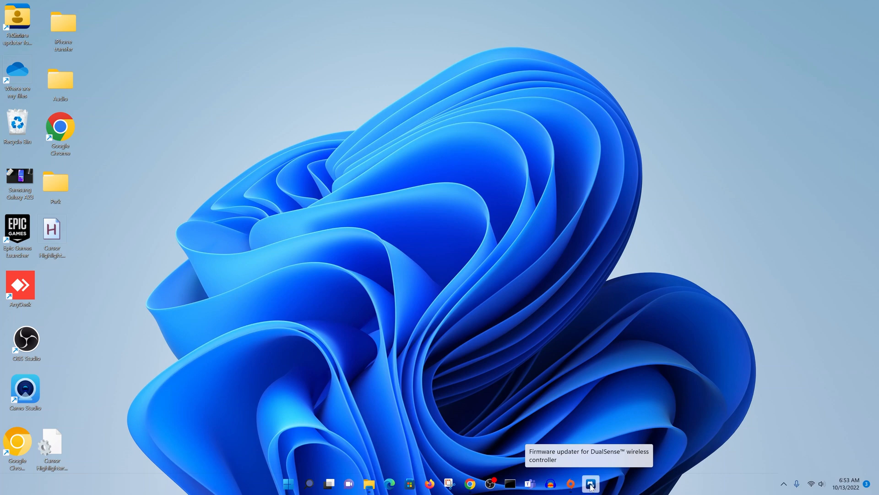
mouse_move(561, 339)
text(firmware)
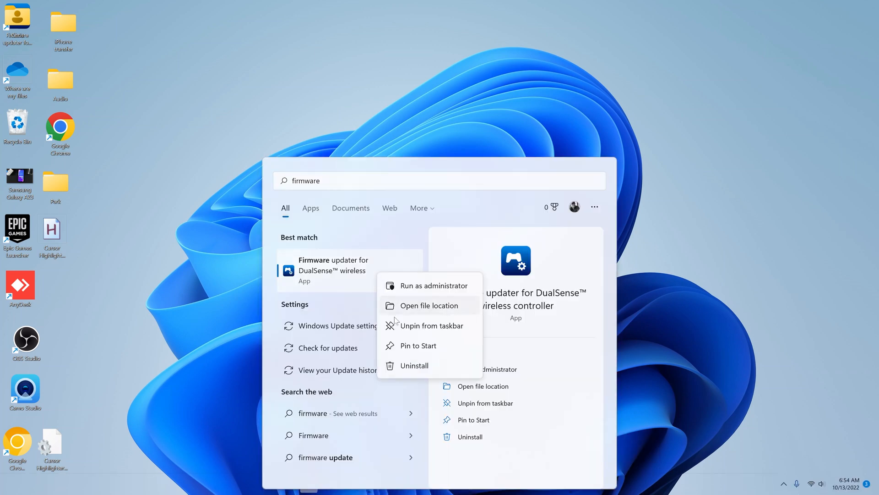
- Pin the firmware updater to Start and confirm the pin in the Start menu
click(417, 345)
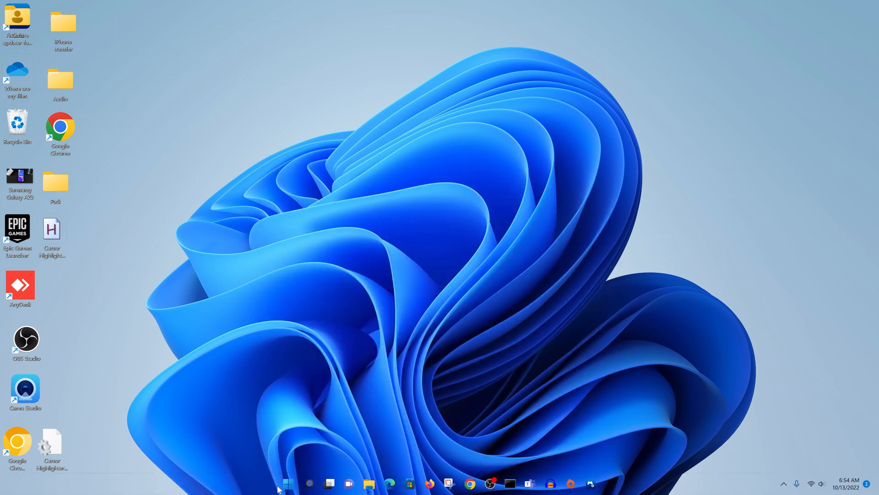
click(287, 484)
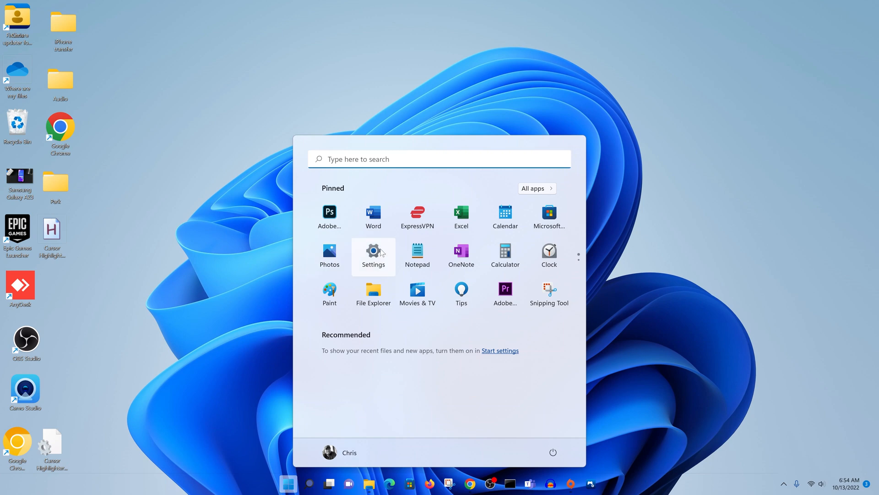
scroll(down, 3)
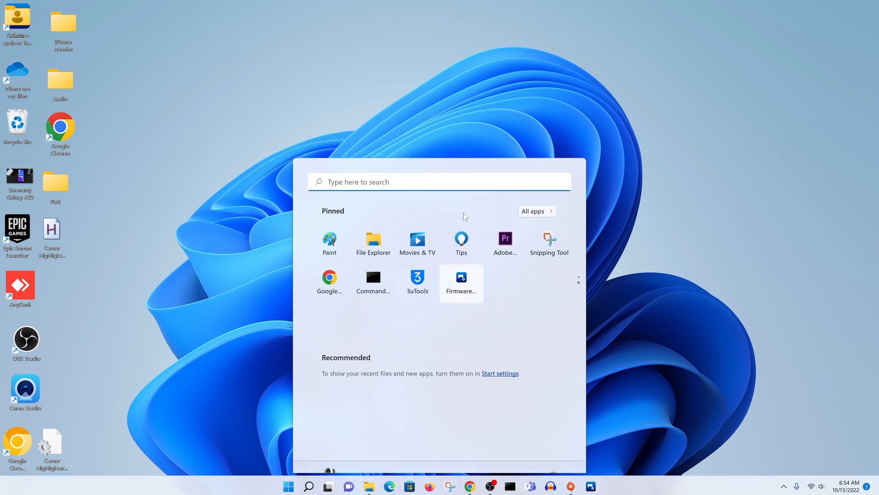
click(460, 213)
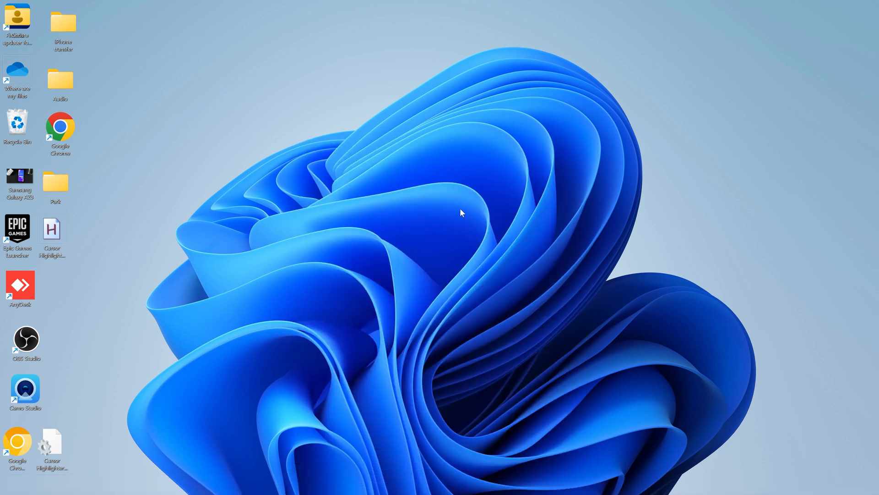
- Double-click the Firmware updater shortcut to open the app's USB connection prompt
double_click(17, 20)
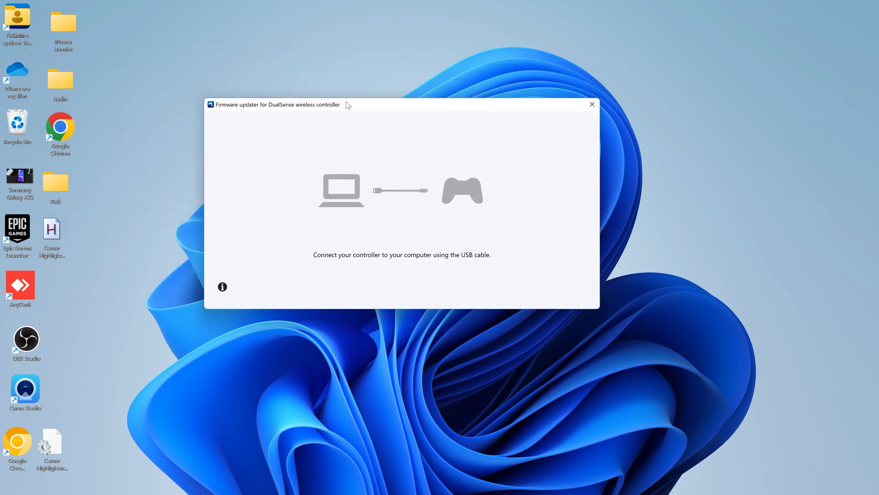
mouse_move(393, 262)
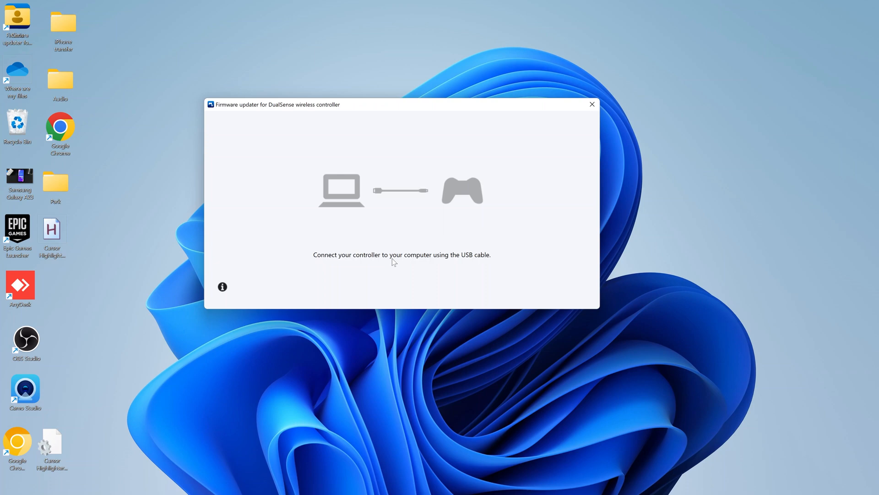
mouse_move(351, 260)
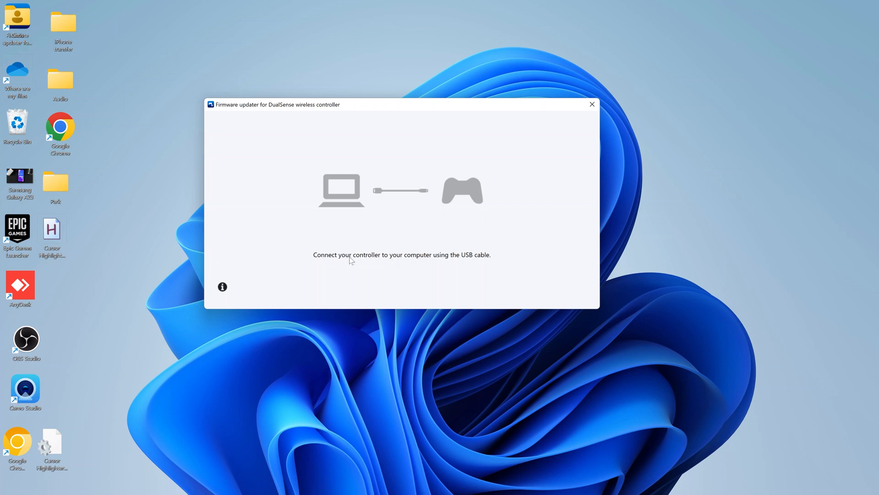
mouse_move(475, 267)
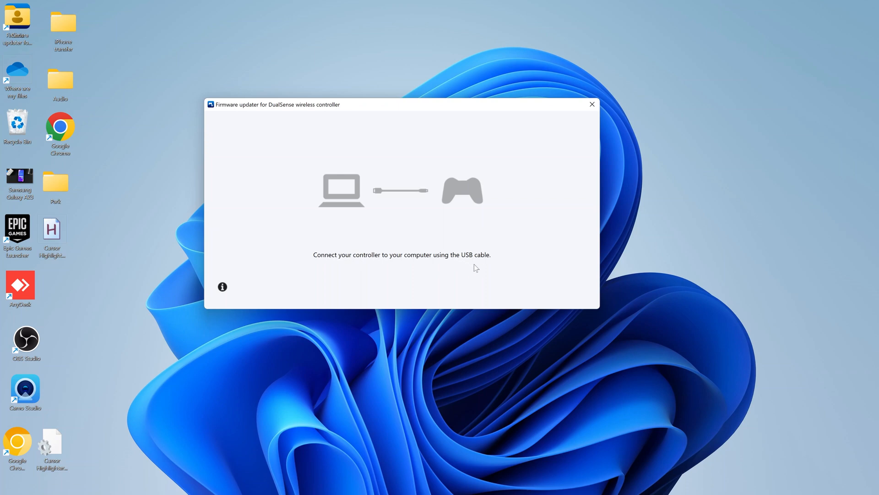
mouse_move(509, 265)
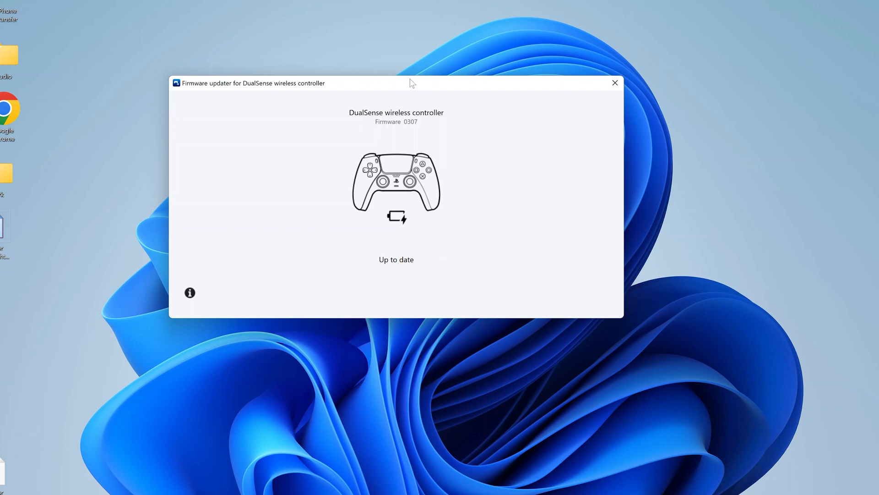
mouse_move(369, 116)
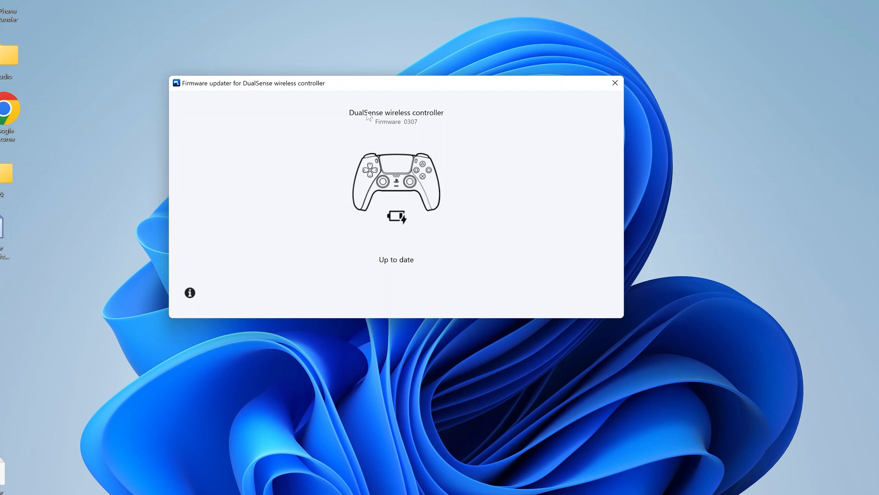
mouse_move(382, 128)
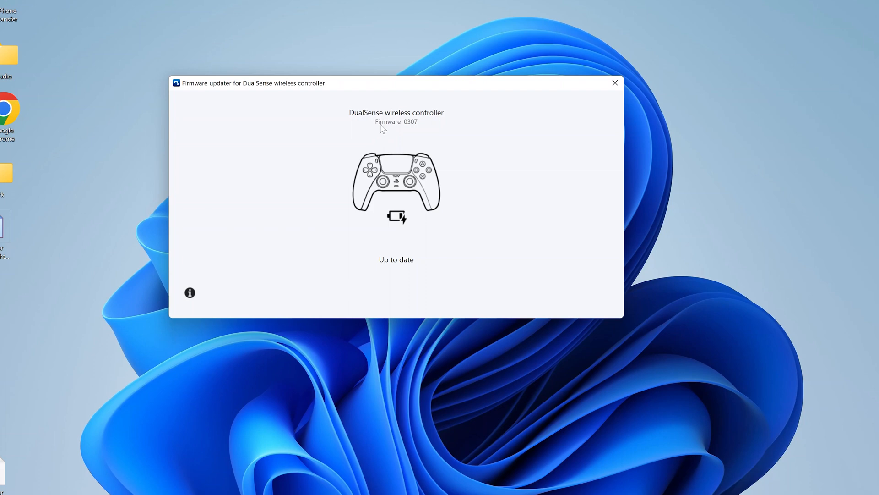
mouse_move(416, 128)
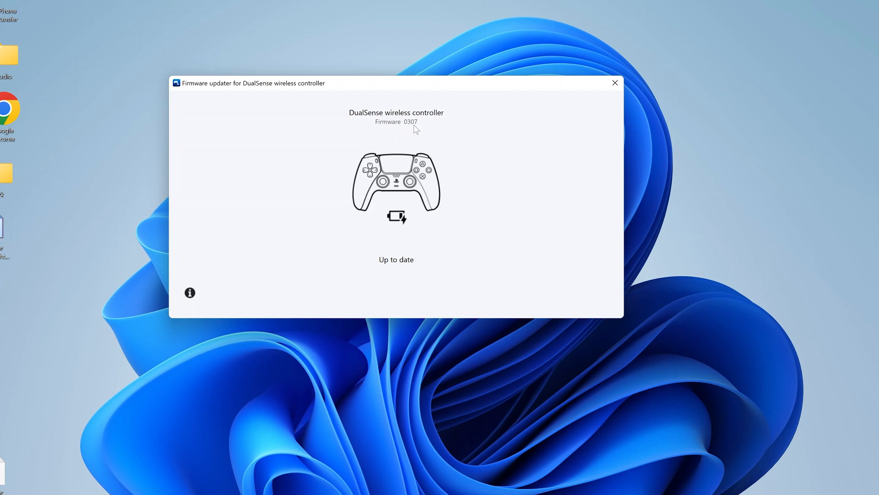
mouse_move(465, 157)
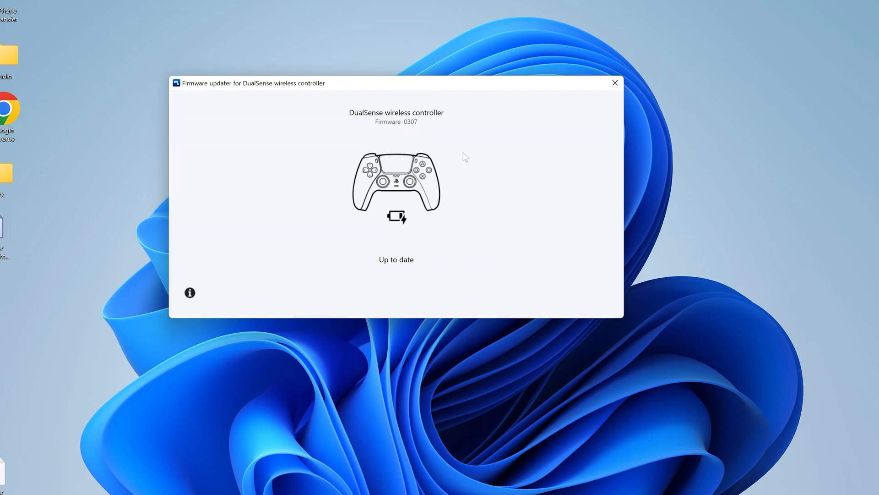
mouse_move(403, 214)
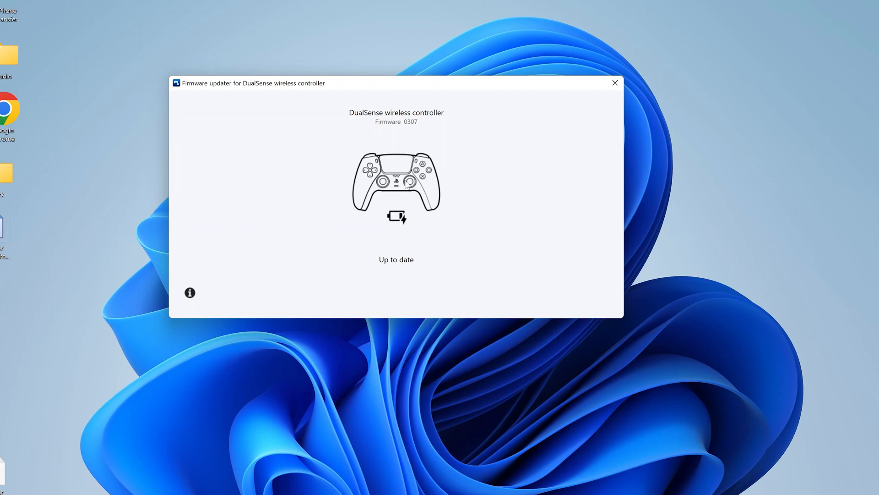
mouse_move(354, 264)
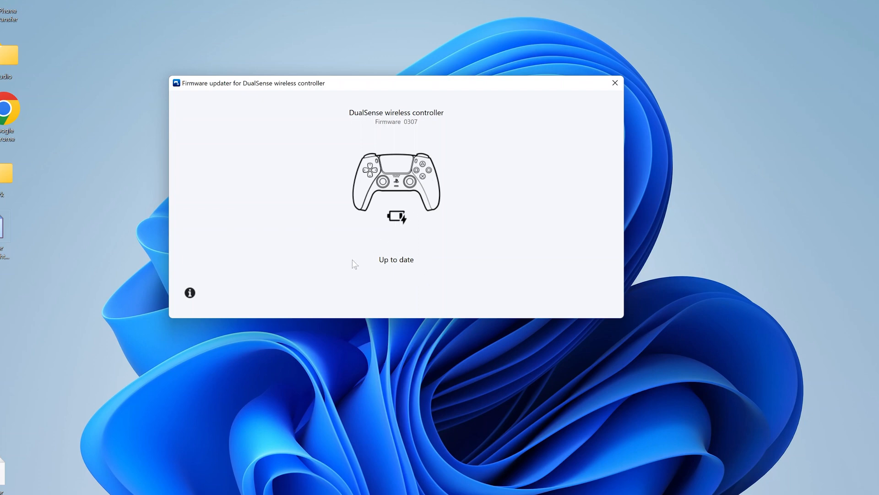
mouse_move(377, 257)
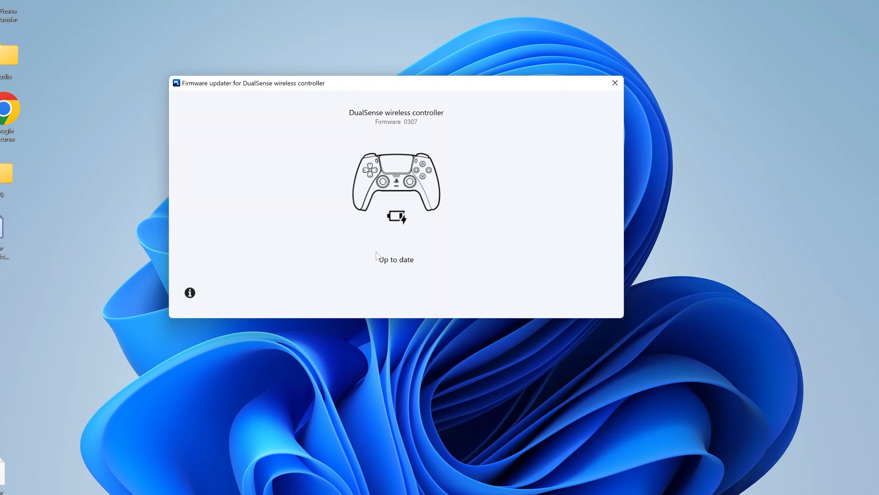
mouse_move(399, 248)
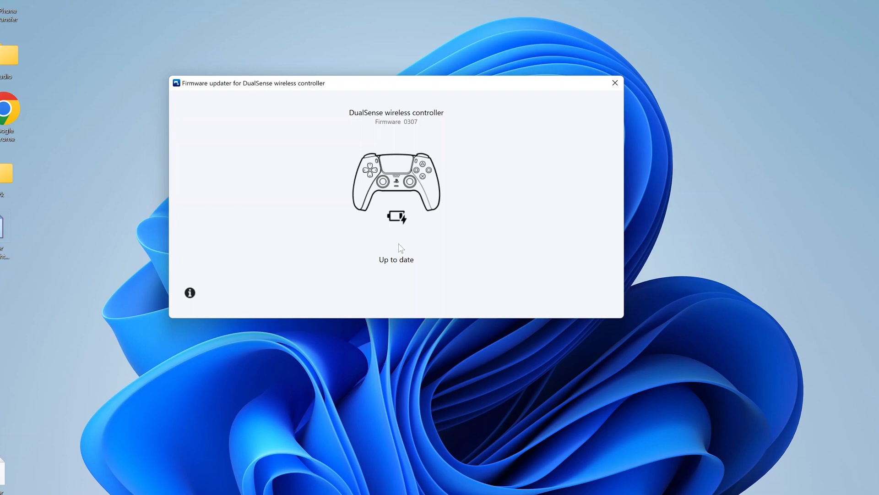
mouse_move(384, 264)
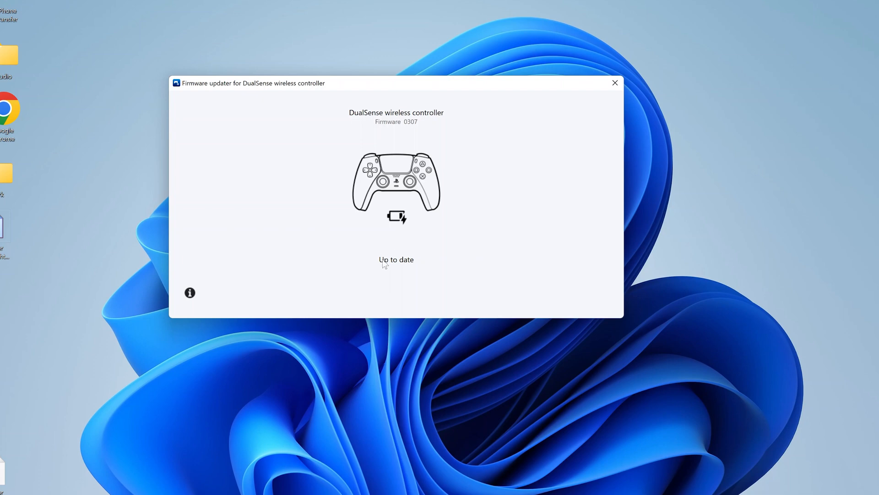
mouse_move(382, 268)
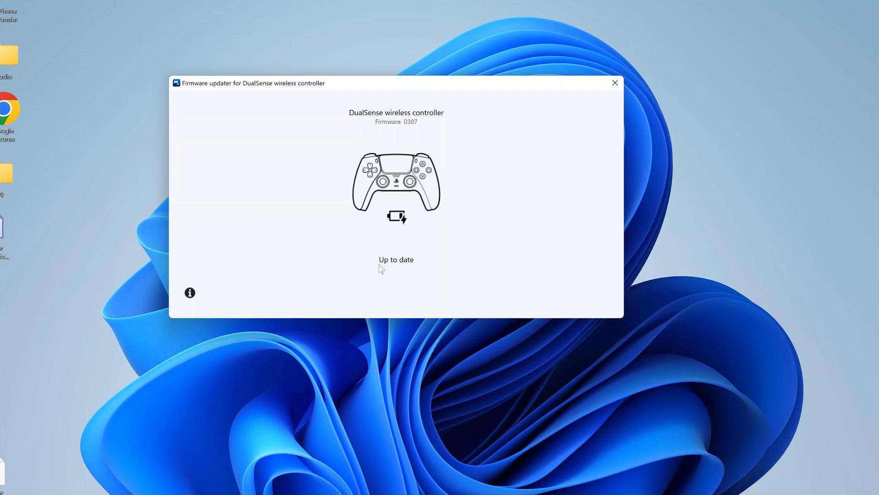
mouse_move(349, 300)
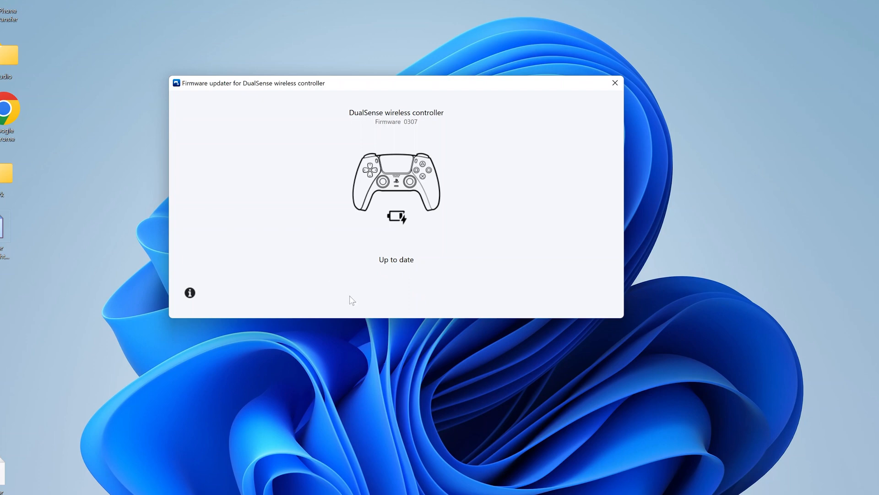
mouse_move(377, 279)
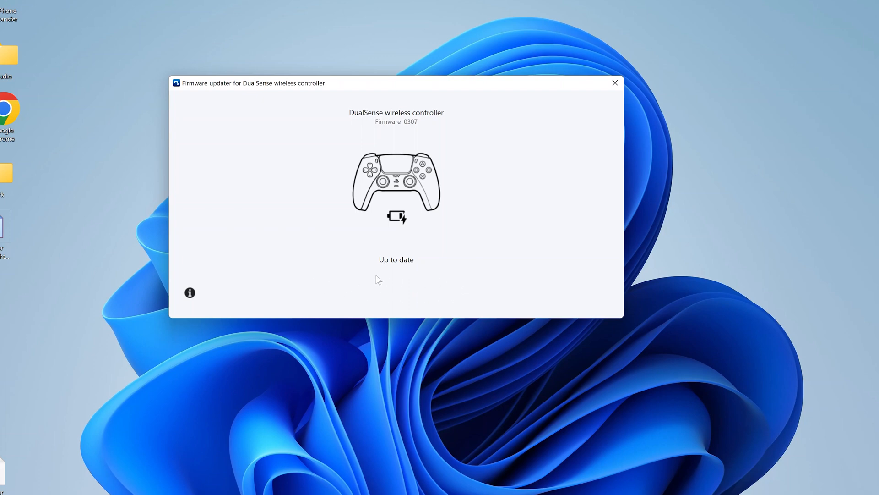
mouse_move(395, 294)
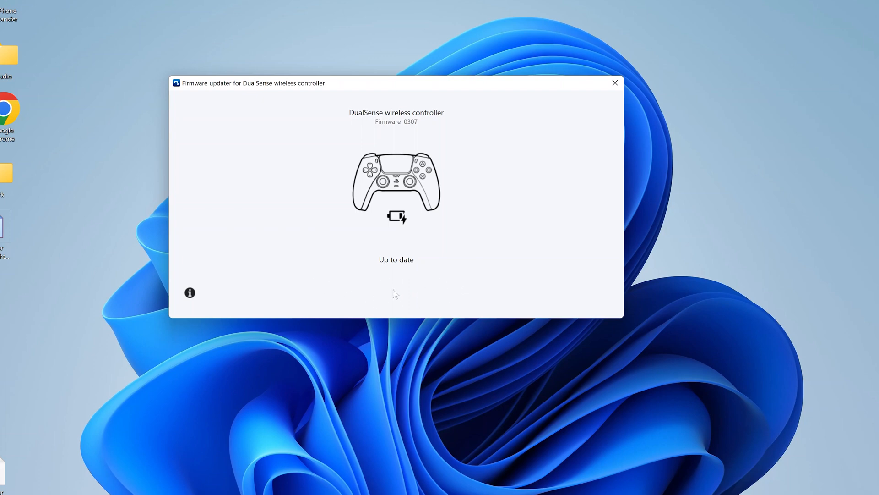
mouse_move(435, 246)
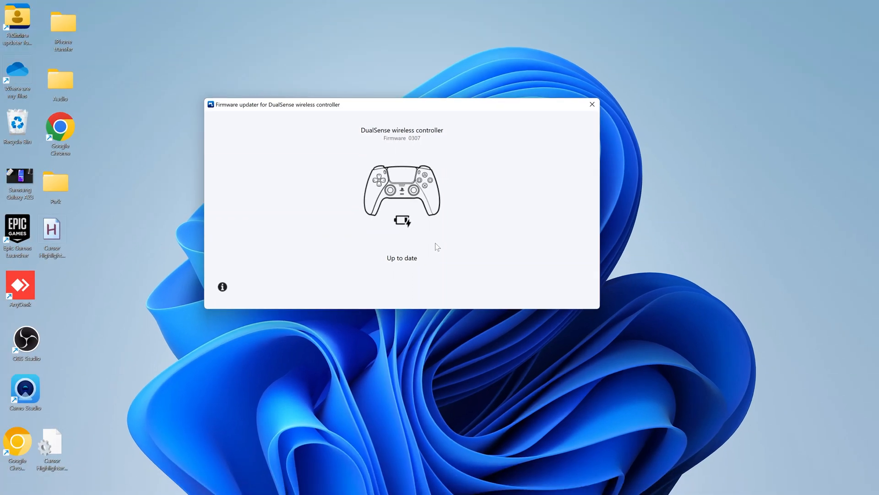
mouse_move(418, 229)
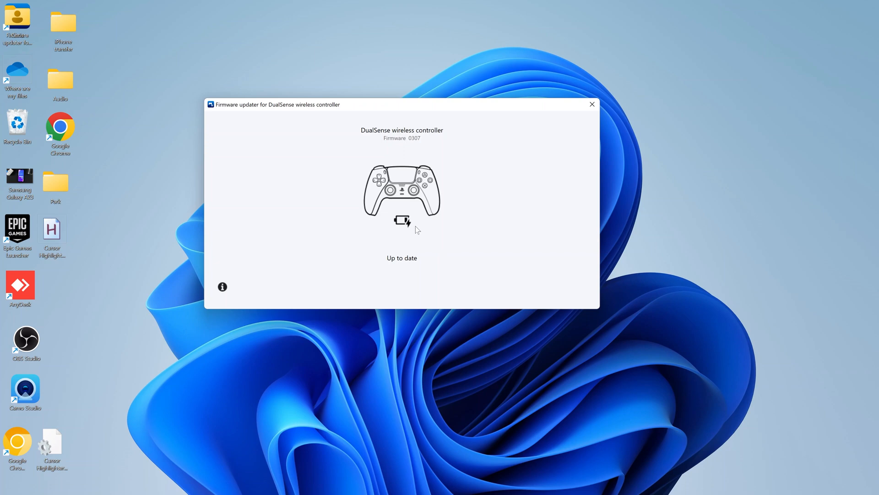
mouse_move(413, 225)
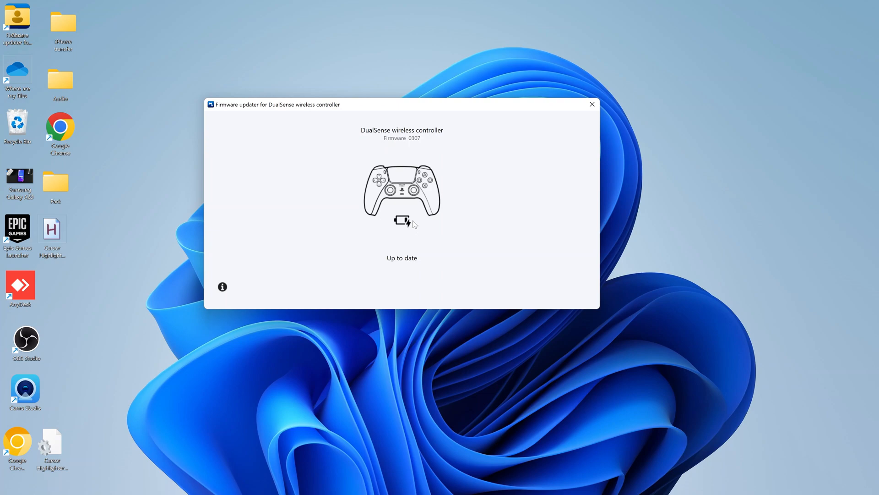